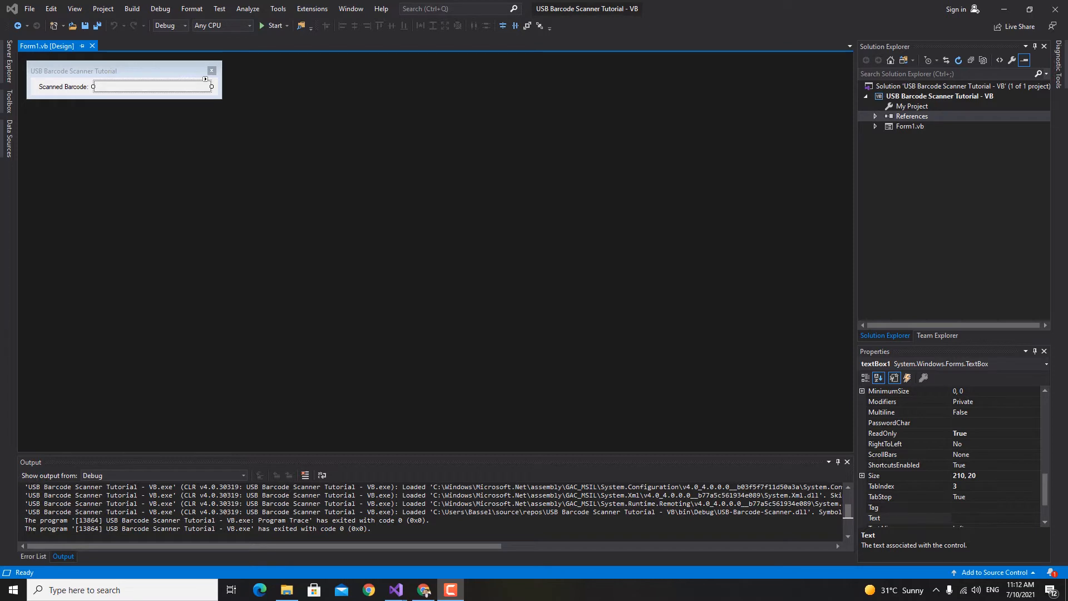
mouse_move(858, 345)
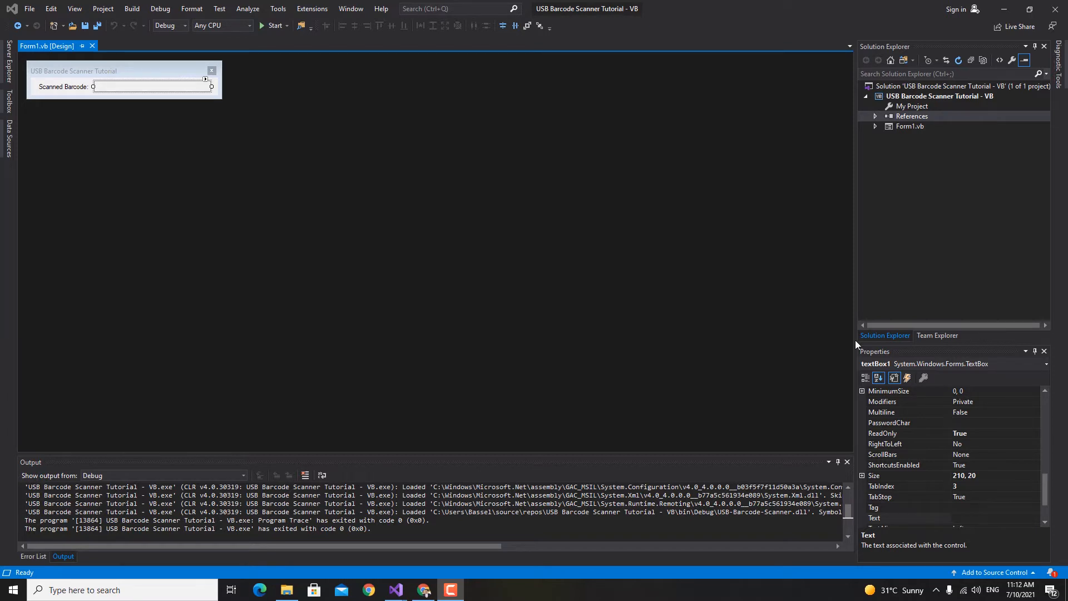
Select the Scanned Barcode label and then the form itself in the designer.
left_click(75, 71)
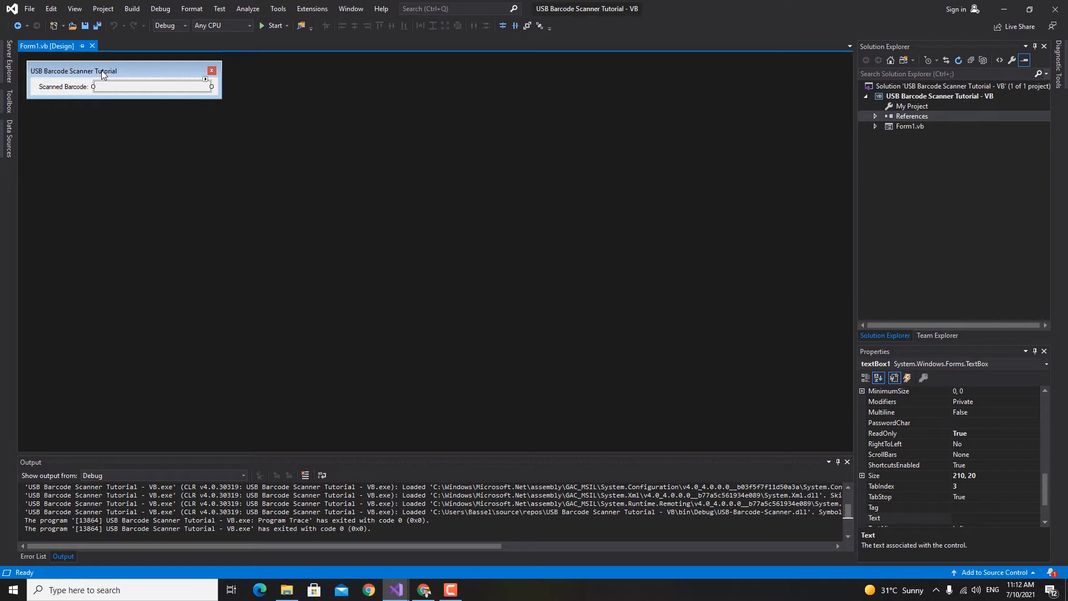
left_click(62, 87)
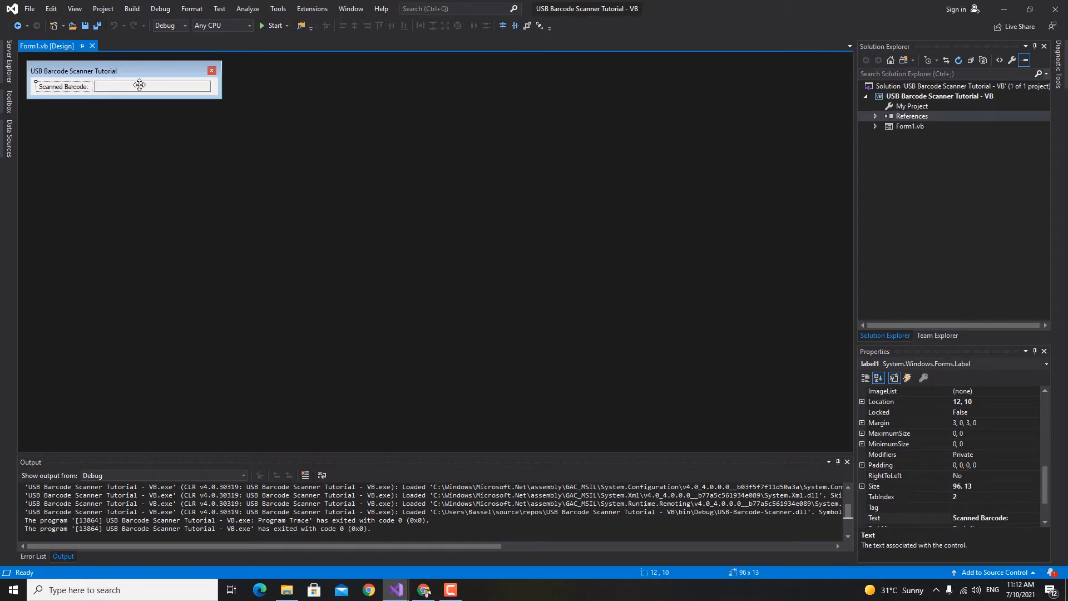
left_click(154, 71)
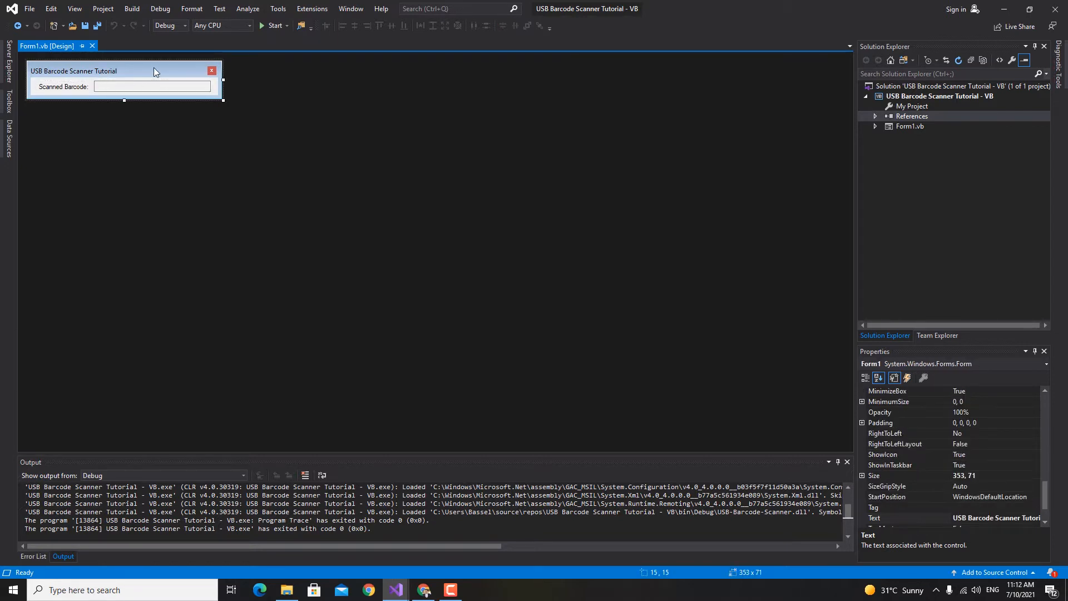
mouse_move(637, 106)
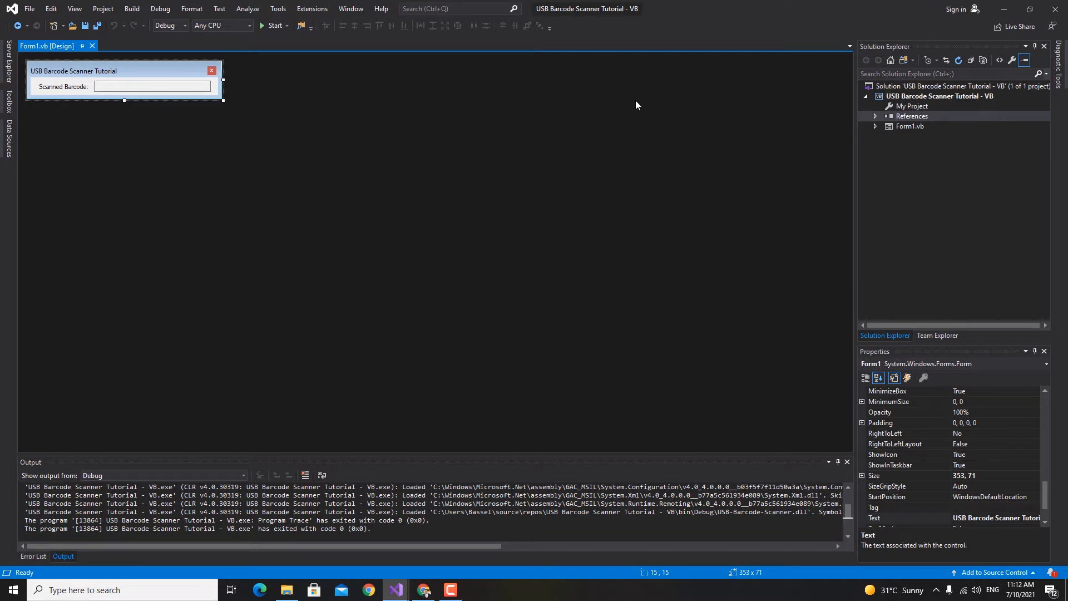
mouse_move(840, 86)
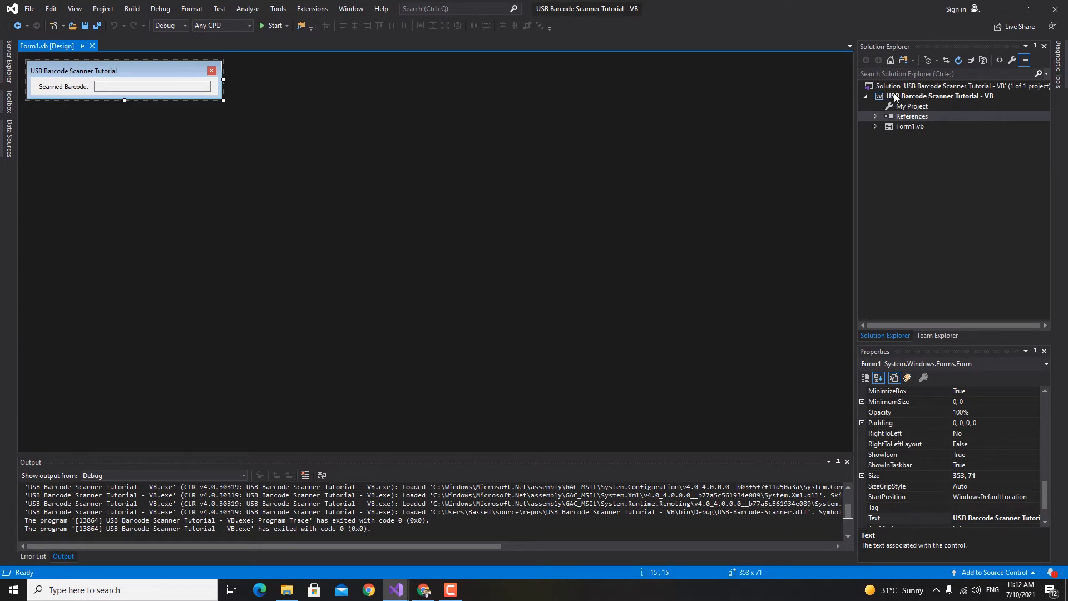
Add a project reference to USB-Barcode-Scanner.dll via the Reference Manager's Browse.
right_click(942, 96)
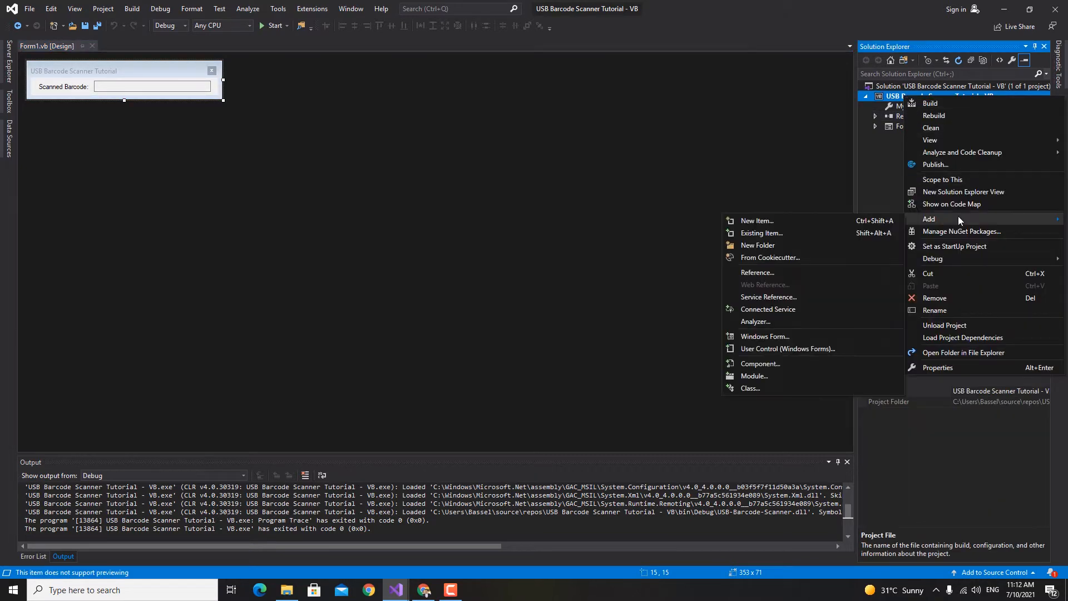
left_click(758, 272)
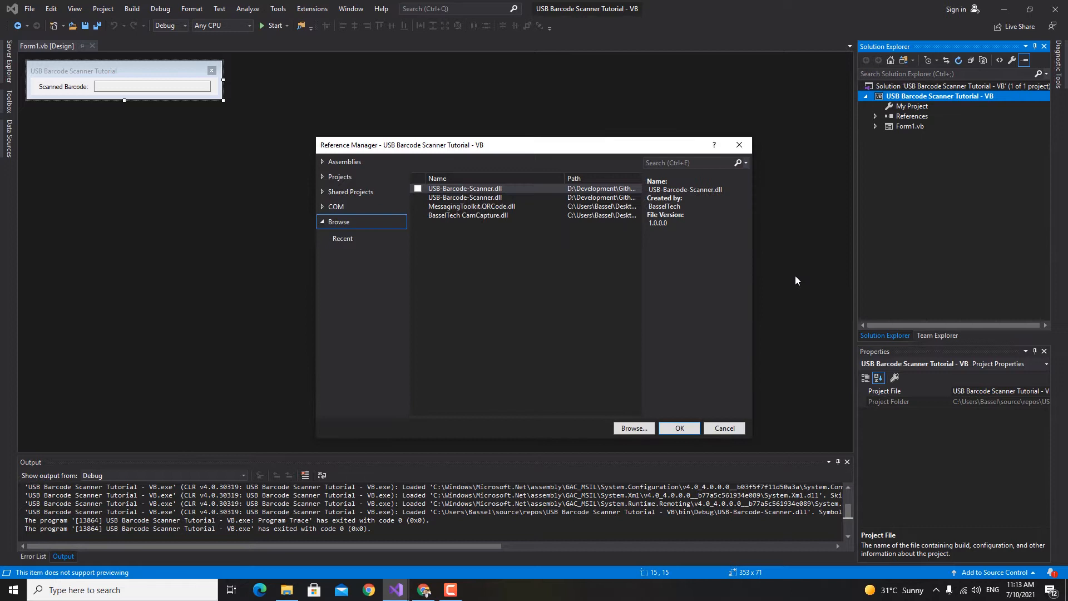
left_click(633, 427)
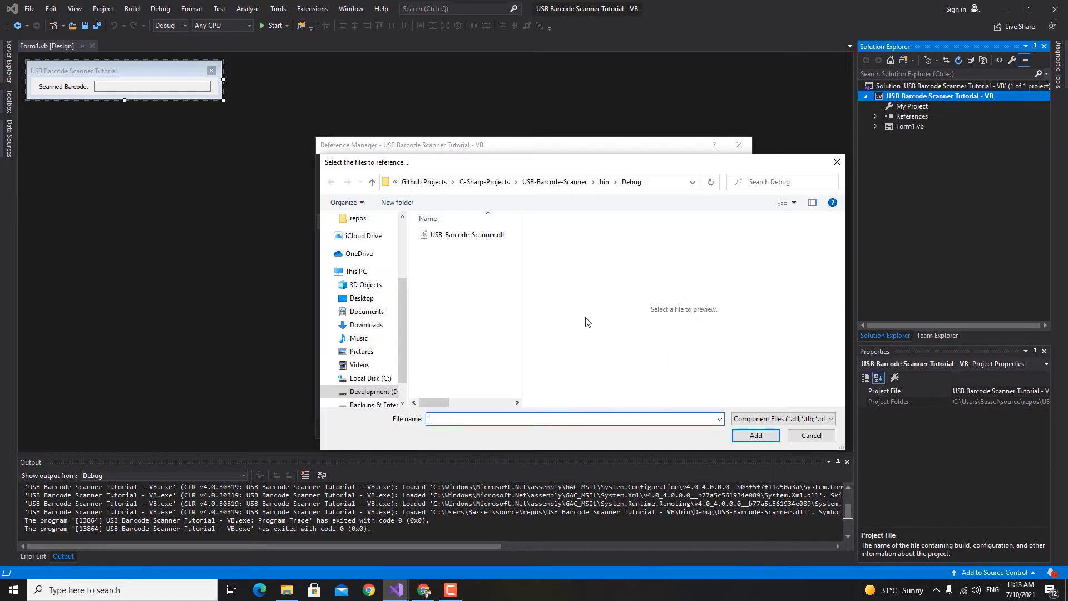
left_click(466, 233)
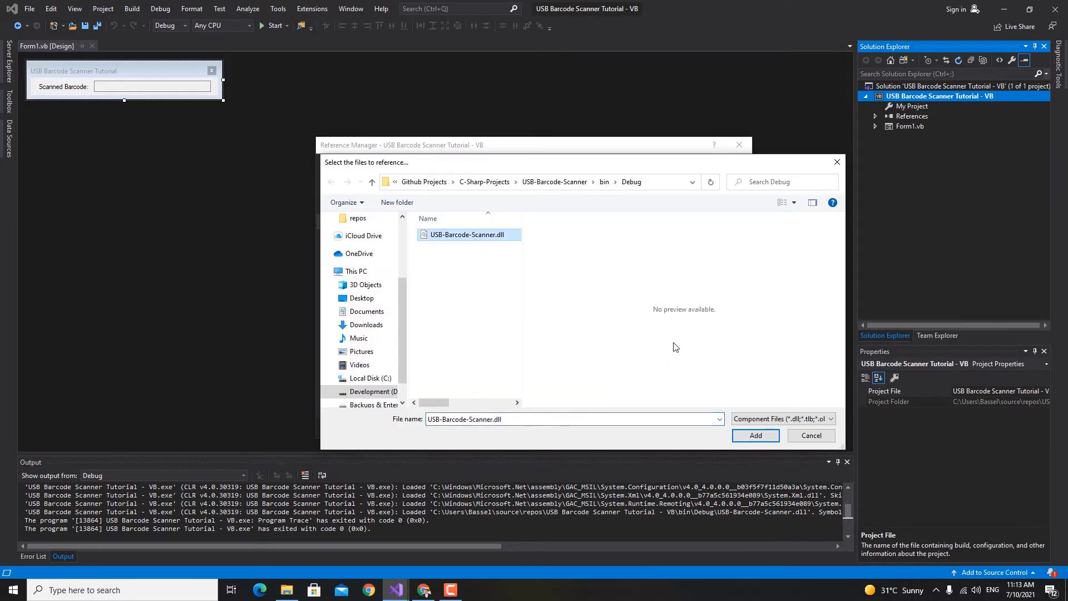
mouse_move(672, 325)
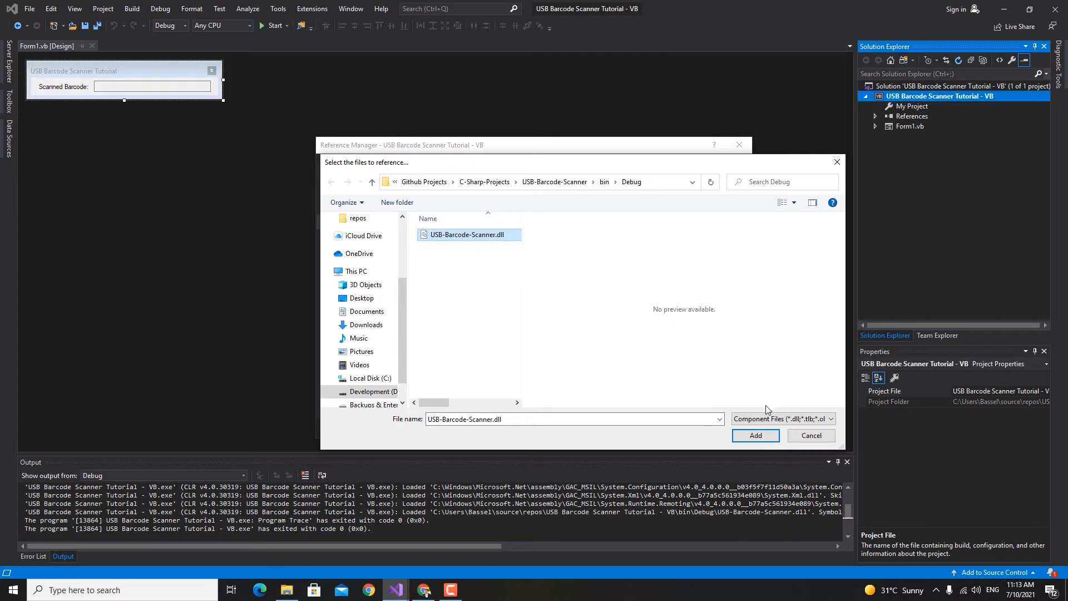
left_click(755, 435)
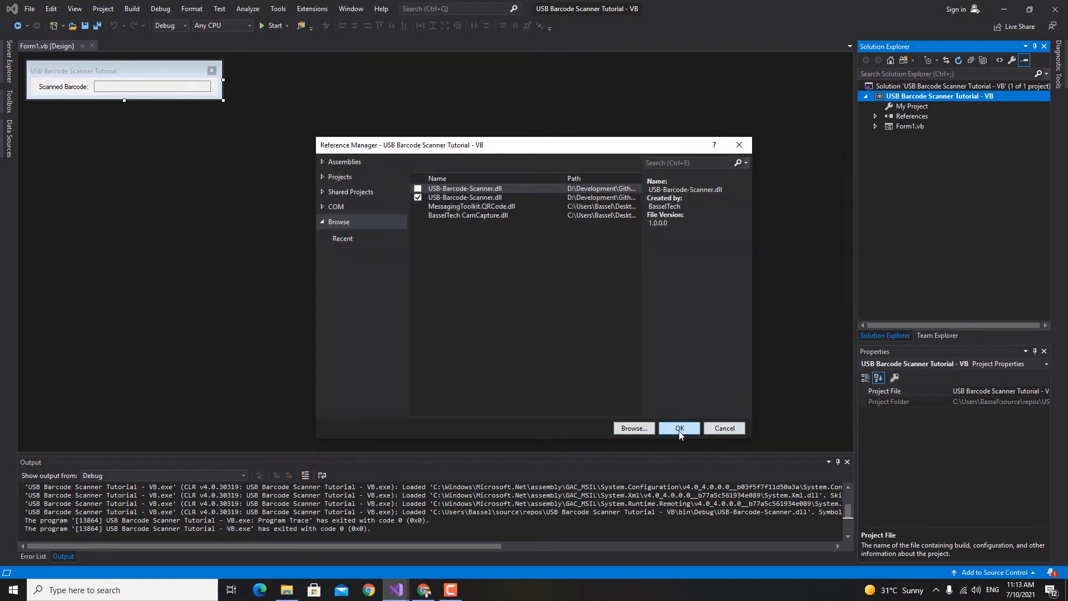
left_click(677, 427)
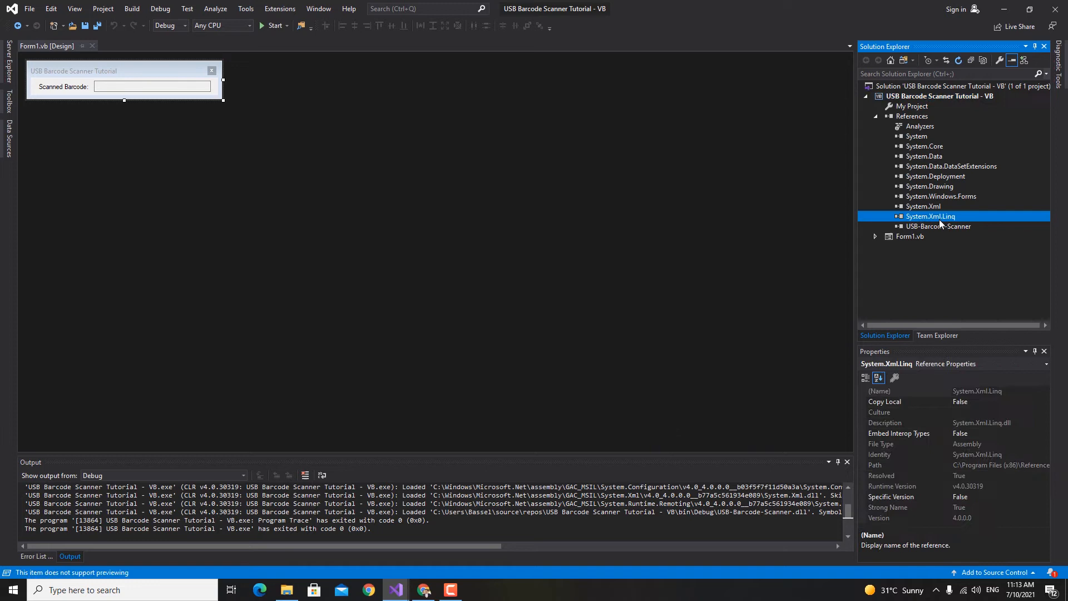
Select the new reference, then the form and its scanned-barcode text box to view Form1's code.
left_click(939, 226)
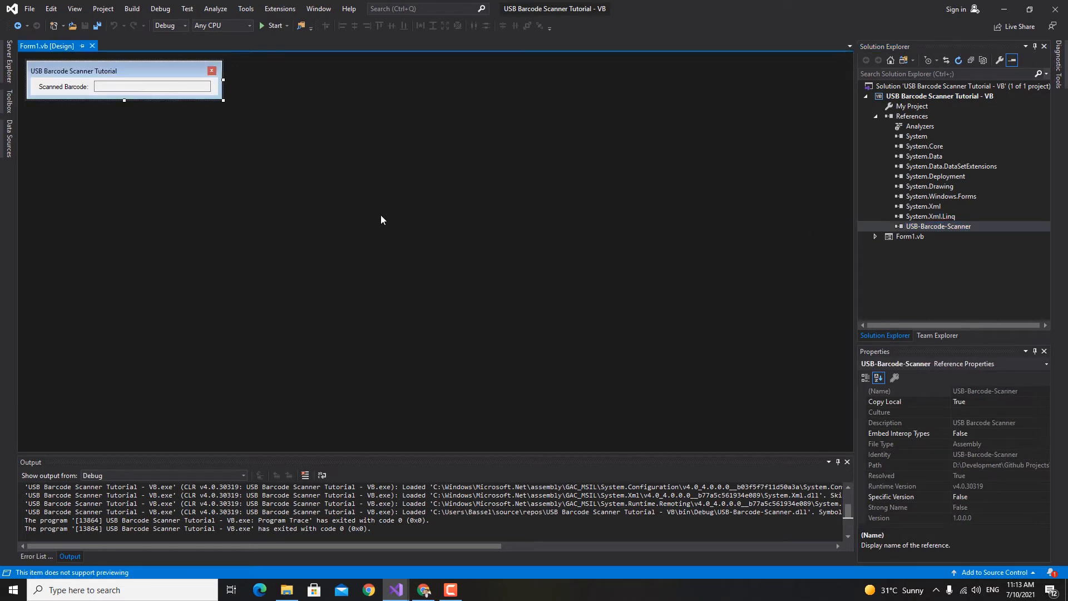
left_click(122, 78)
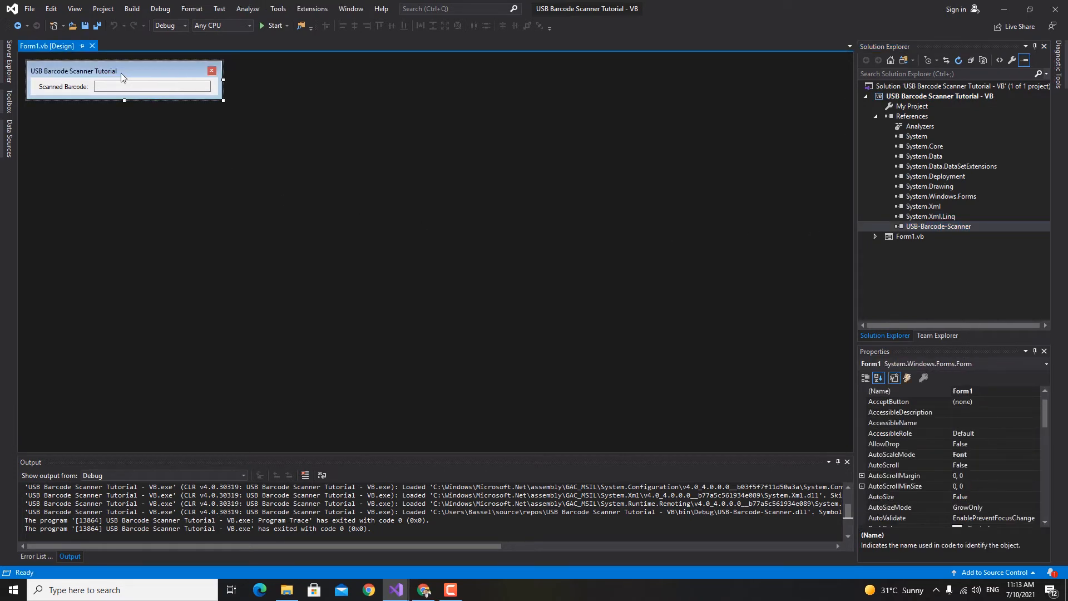
mouse_move(131, 75)
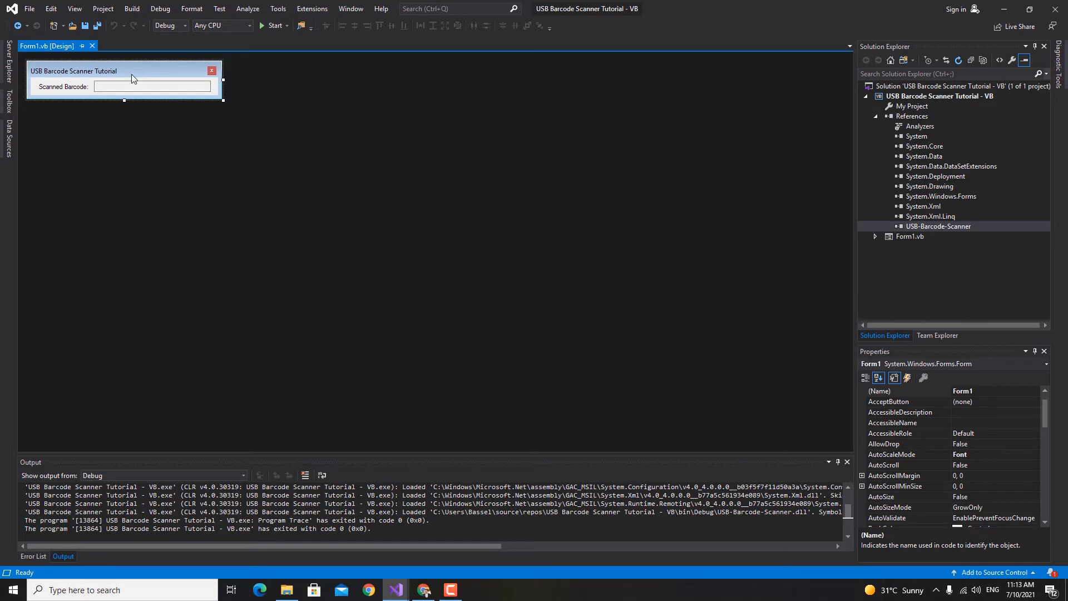
mouse_move(133, 86)
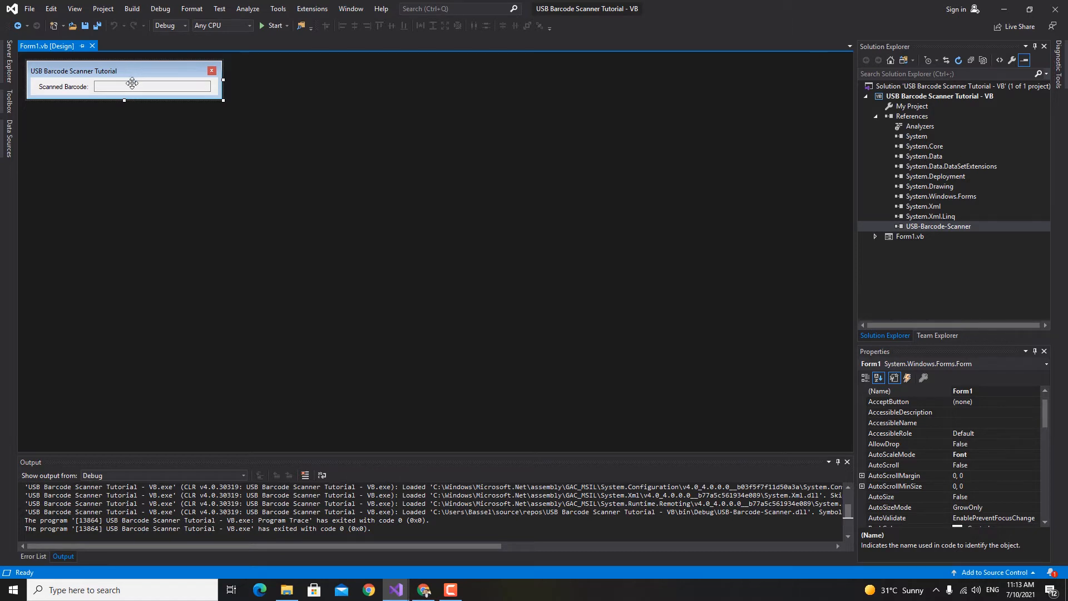
left_click(35, 45)
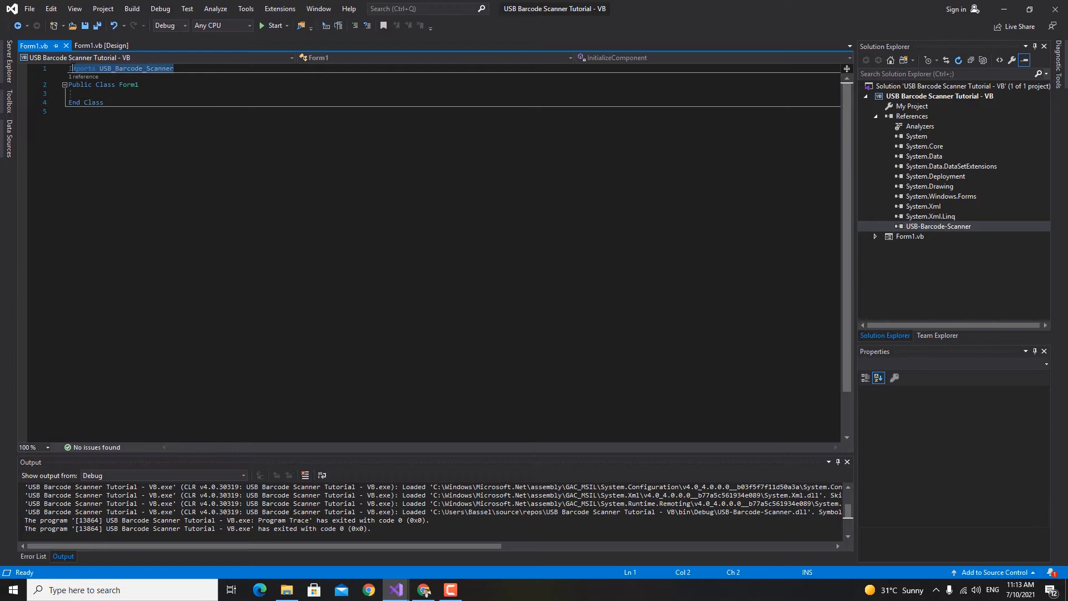
Add 'Imports USB_Barcode_Scanner' at the top of Form1.vb above the empty class.
type("Imports")
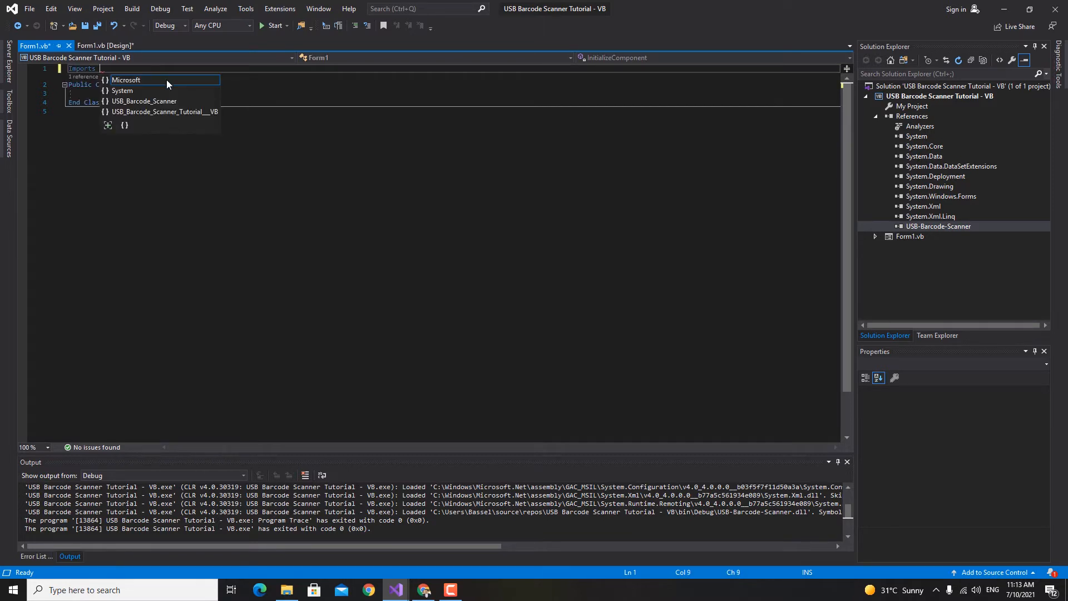
type("USB_Barcode_Scanner")
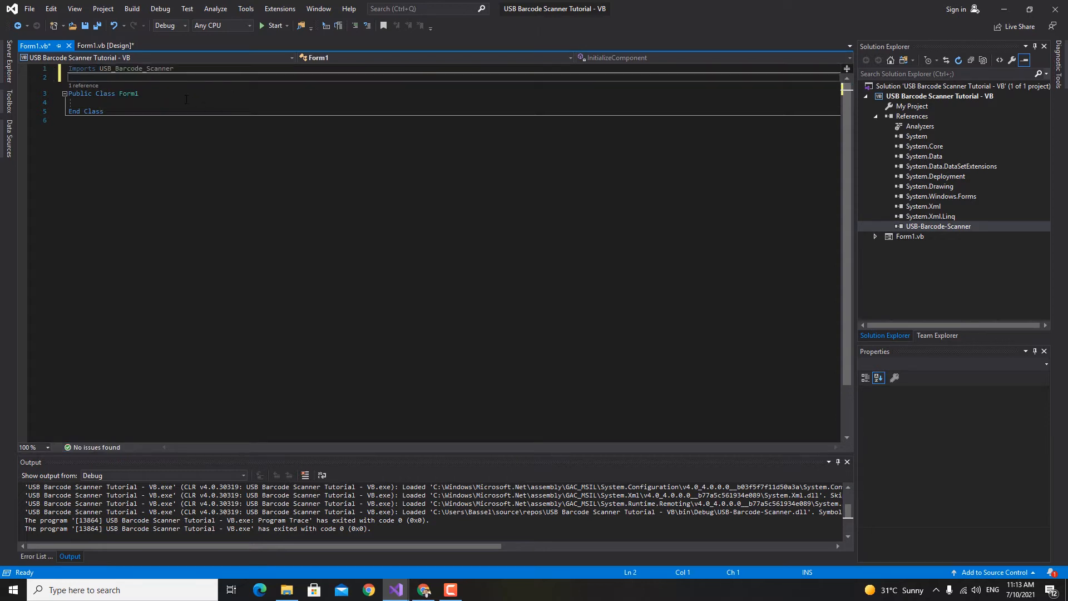
double_click(128, 93)
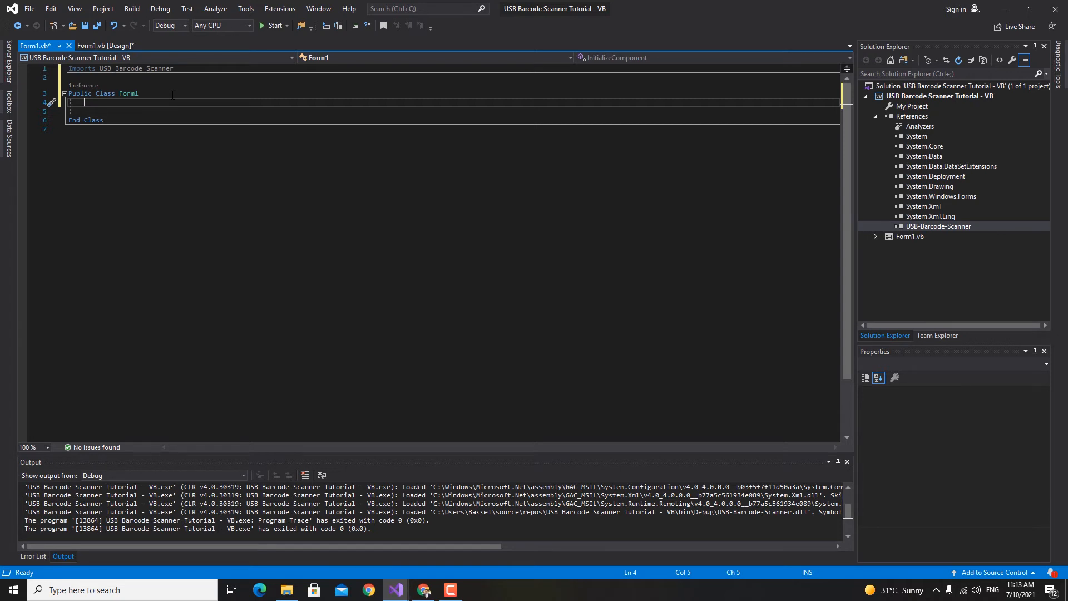
Declare 'WithEvents barcodeScanner As BarcodeScanner' inside the Form1 class.
type("WithEvents")
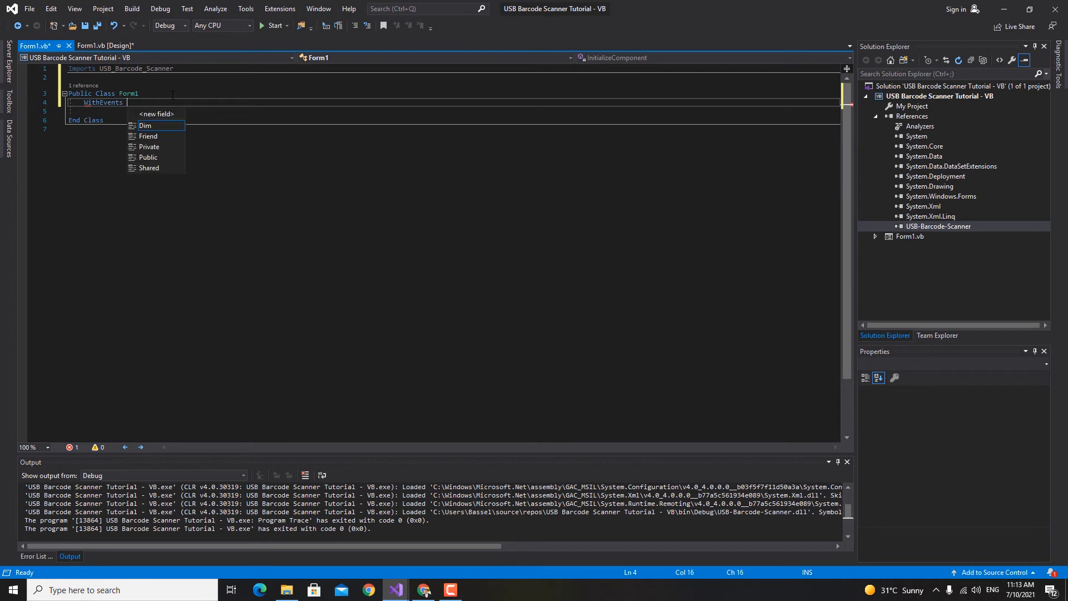
type("barcodeScanne")
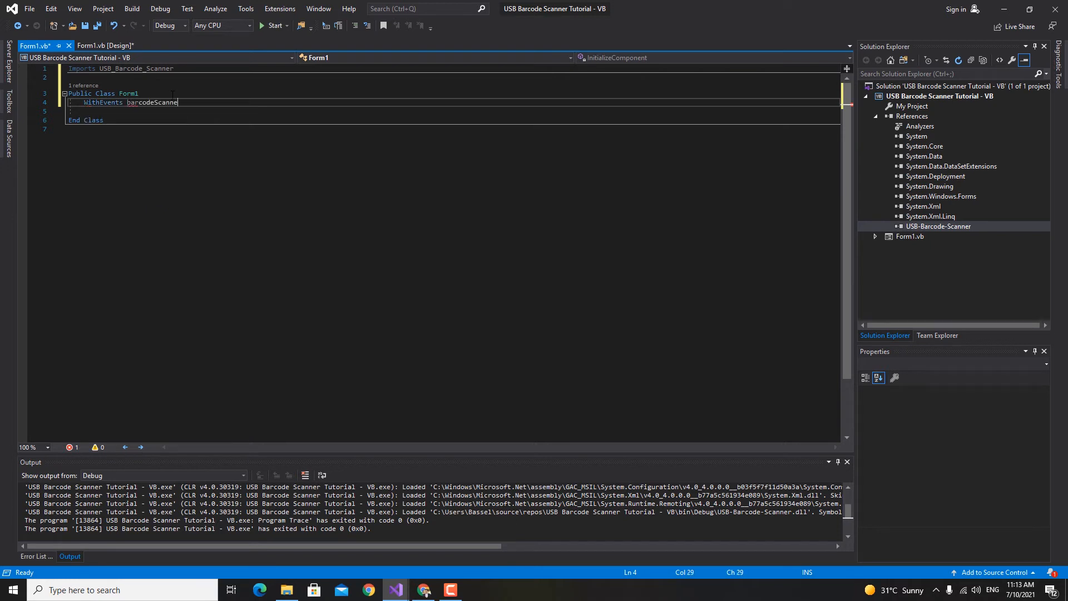
type("As")
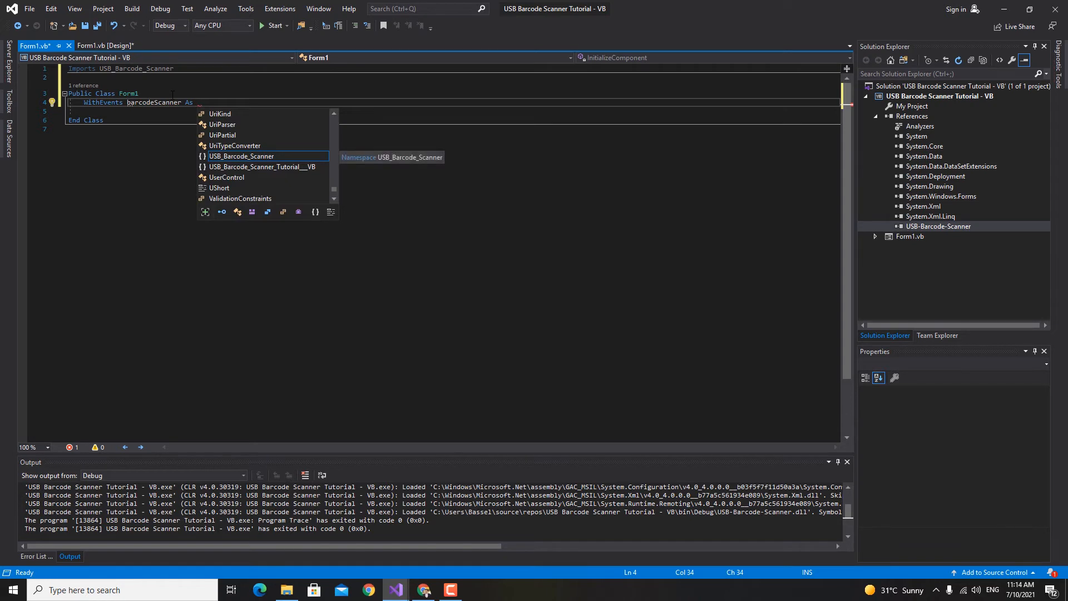
type("BarcodeScanner")
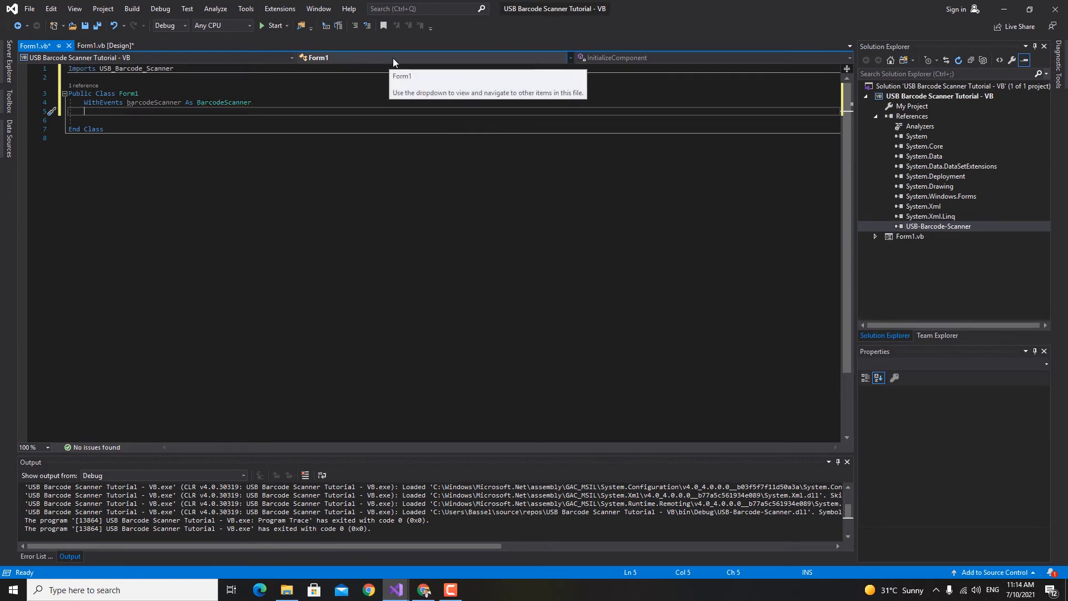
mouse_move(357, 83)
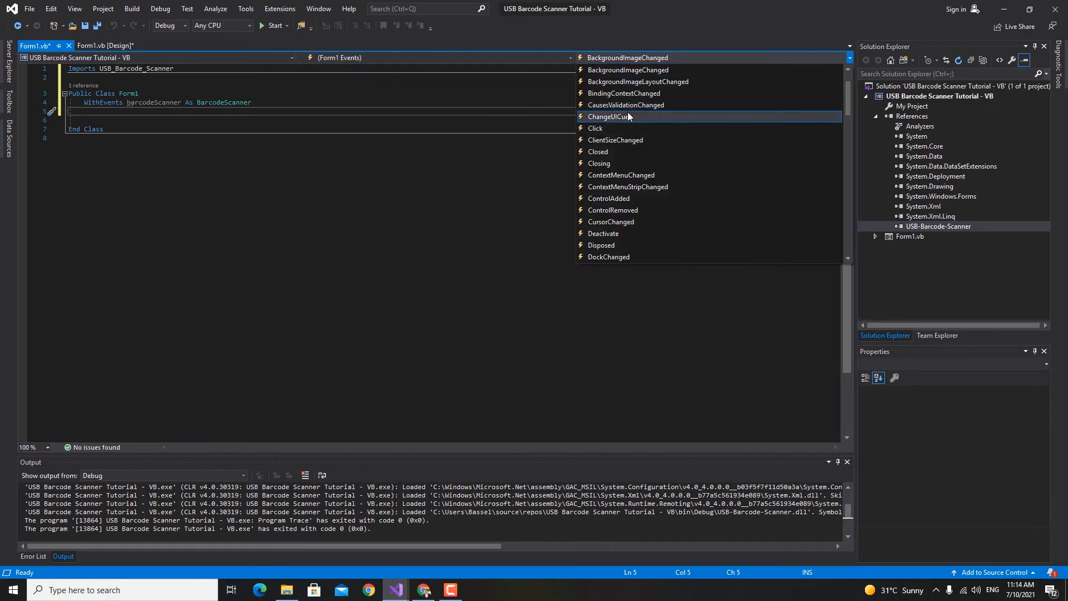
In Form1_Load, assign barcodeScanner = New BarcodeScanner(textBox1).
scroll("down", 3)
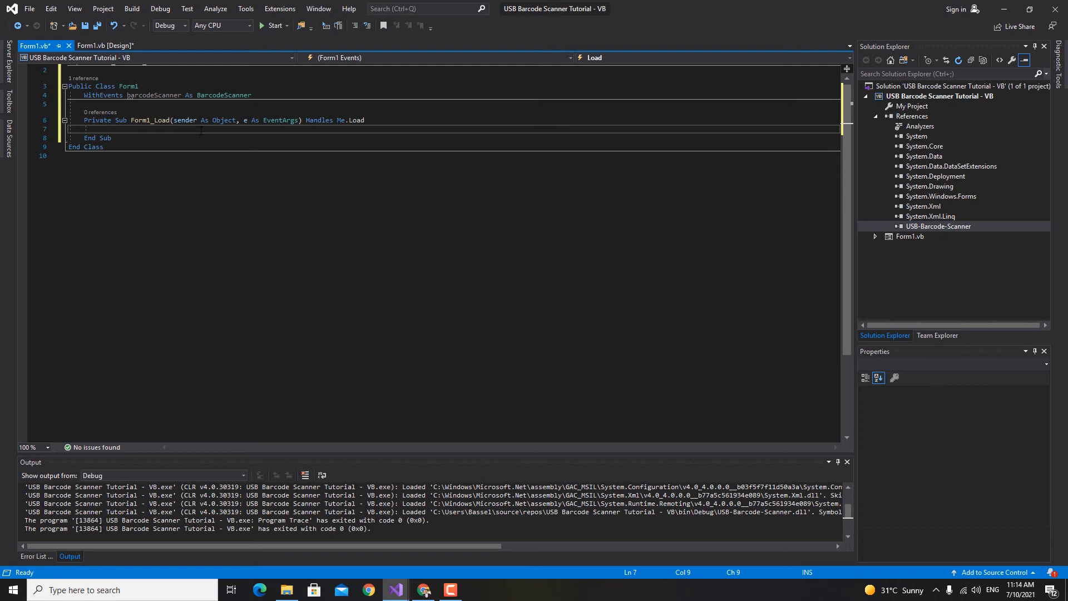
type("barcodeScanner = New")
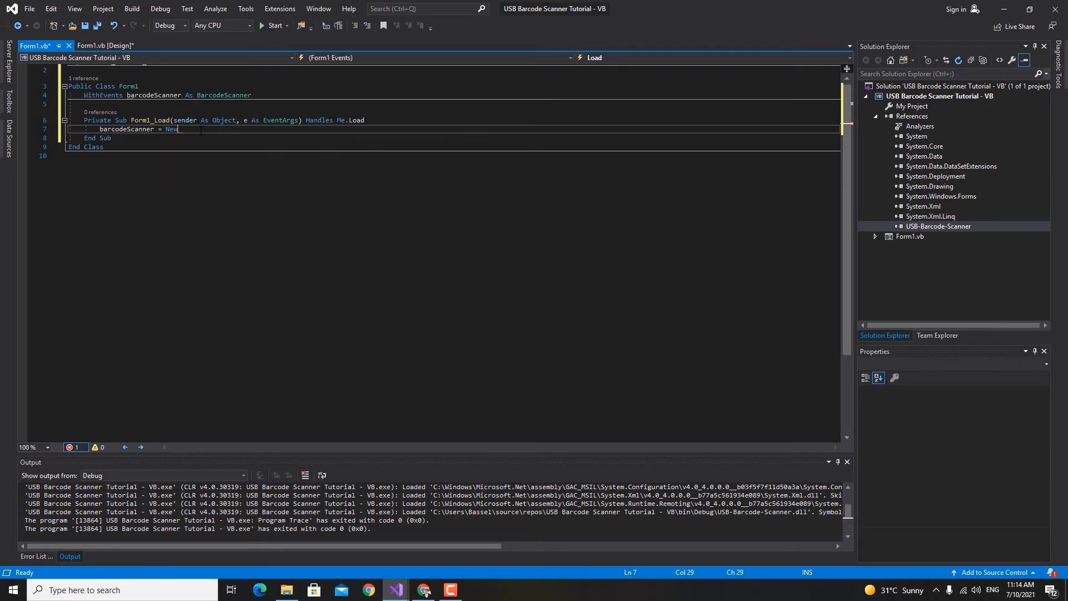
type("BarcodeScanner")
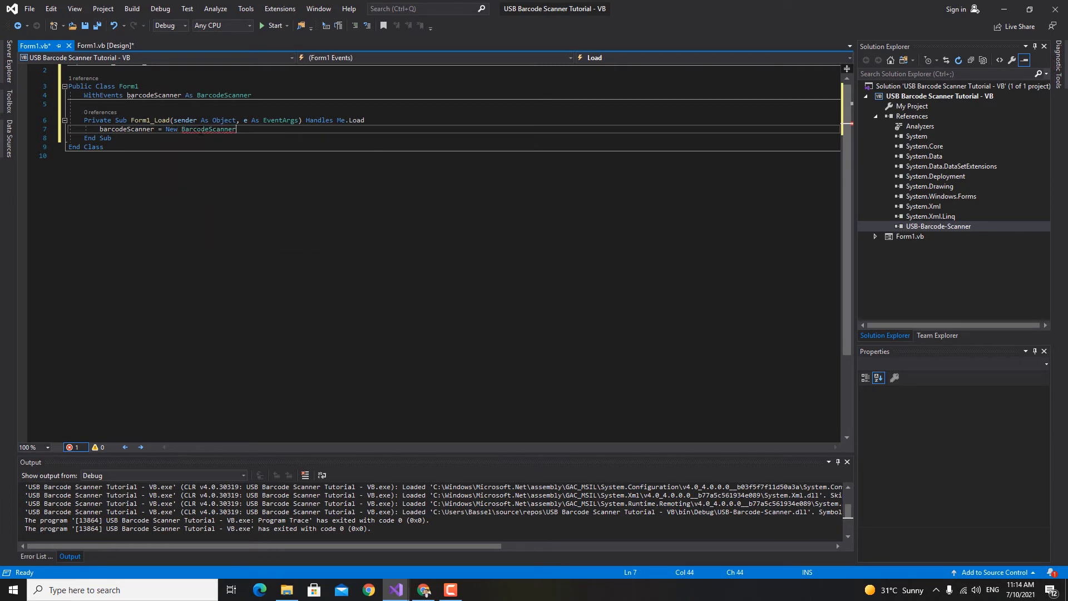
type("(")
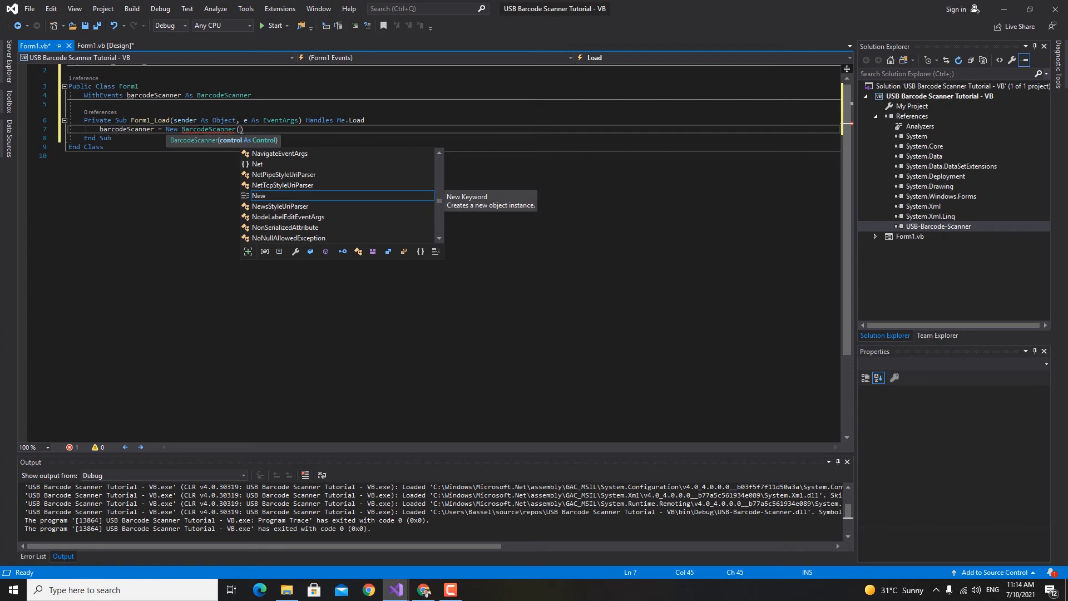
type("textBox1")
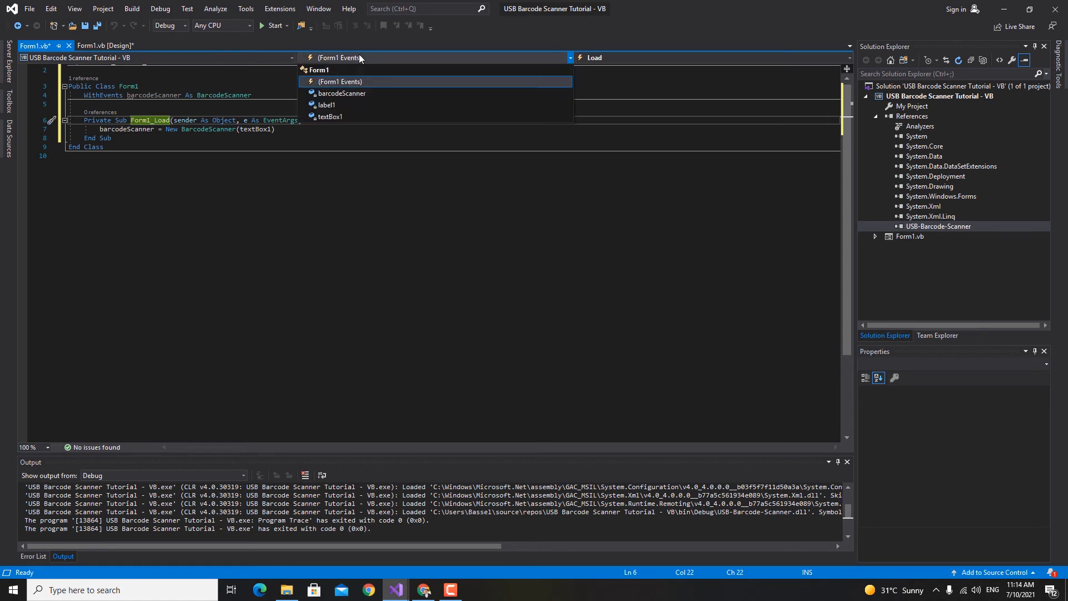
mouse_move(353, 93)
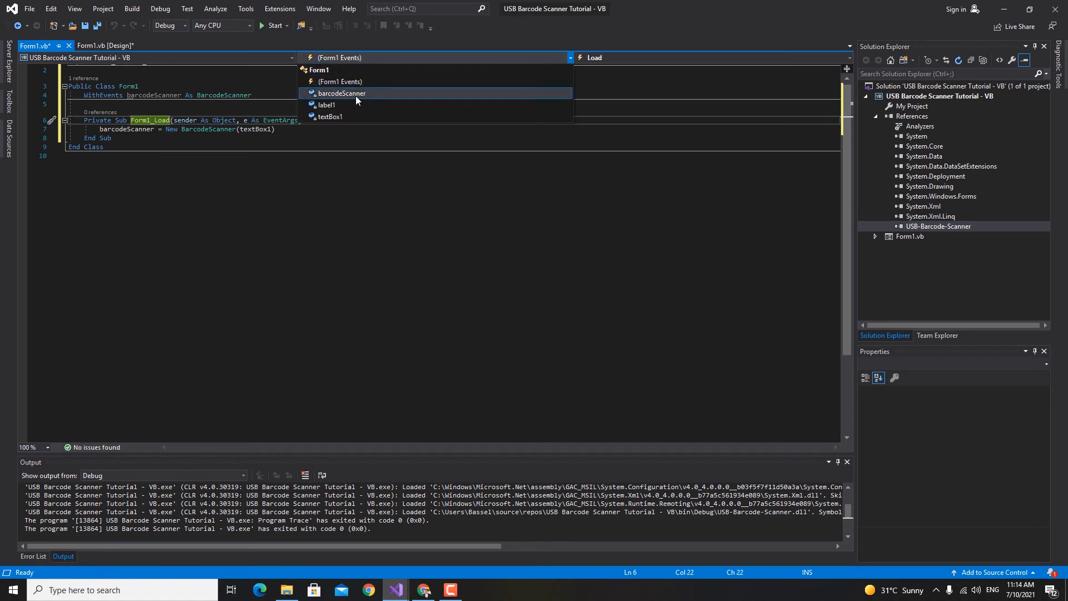
Add a barcodeScanner BarcodeScanned handler setting textBox1.Text = e.Barcode.
left_click(340, 93)
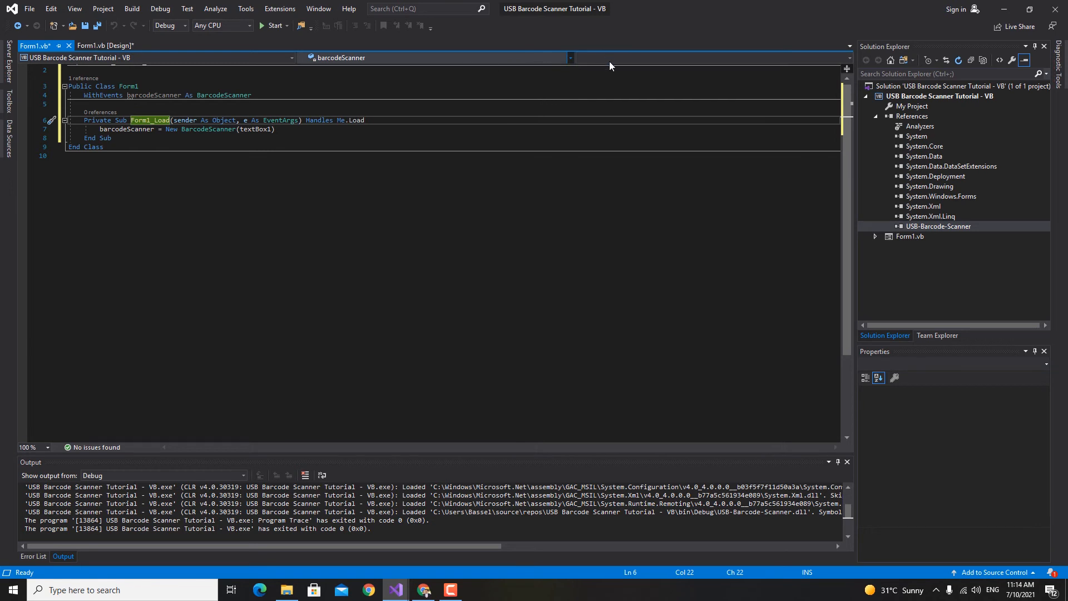
left_click(611, 57)
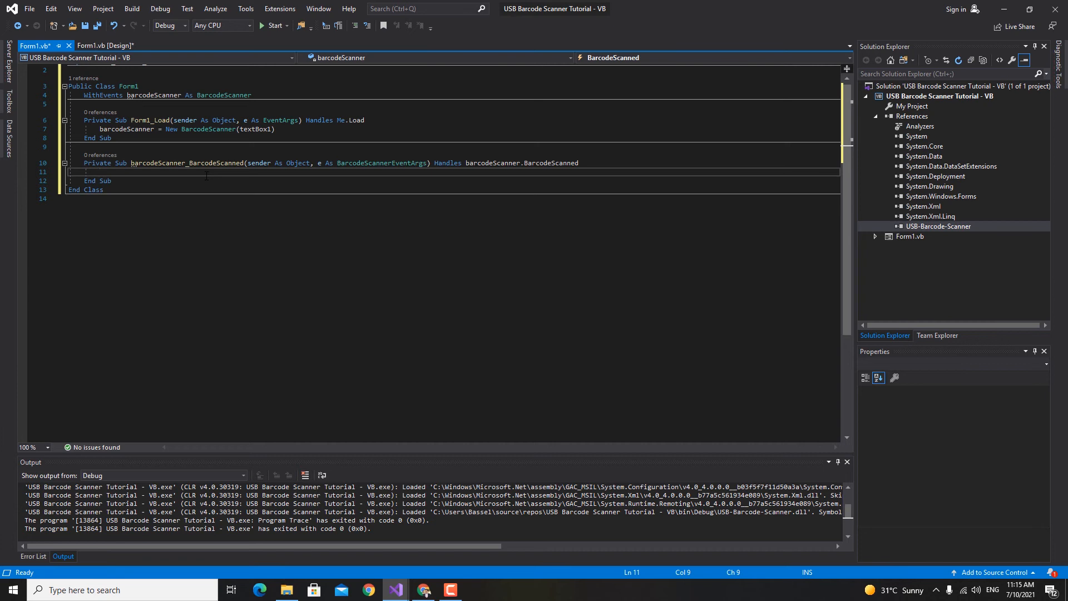
type("textBox1.Text = e.Barcode")
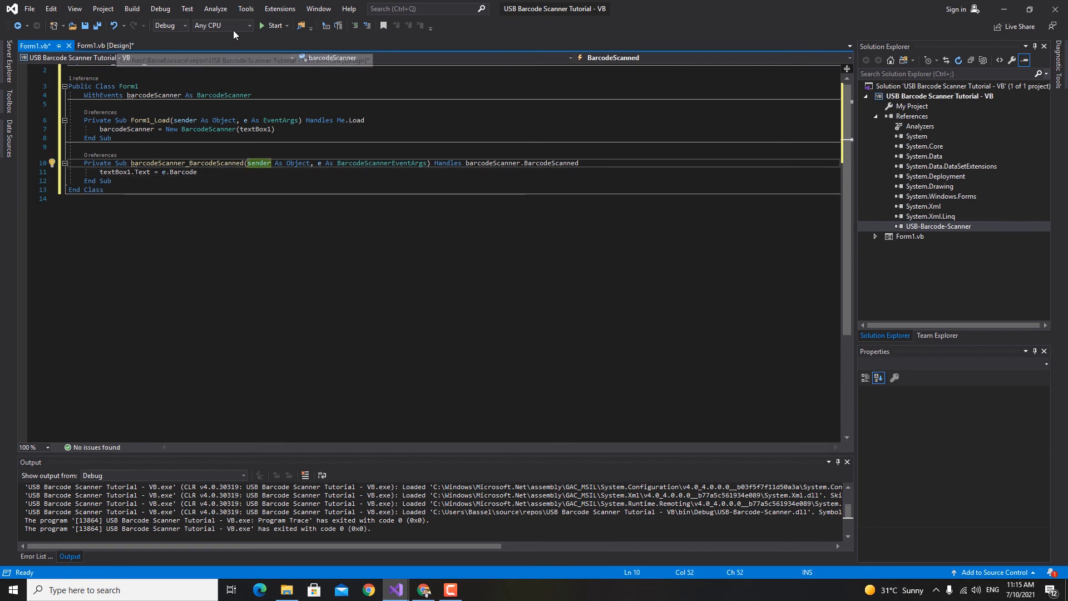
left_click(275, 25)
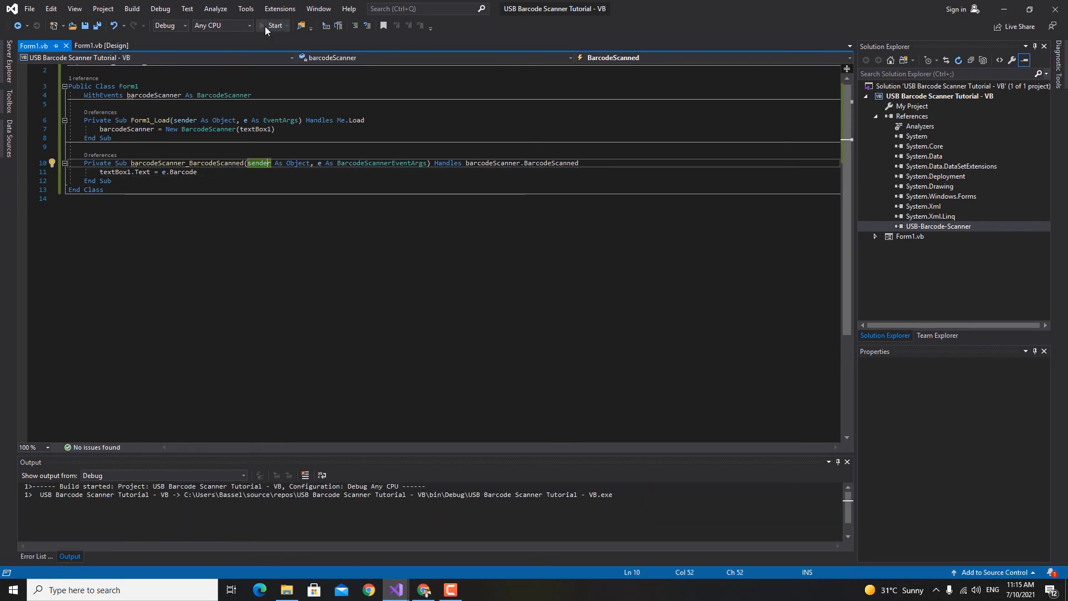
left_click(275, 25)
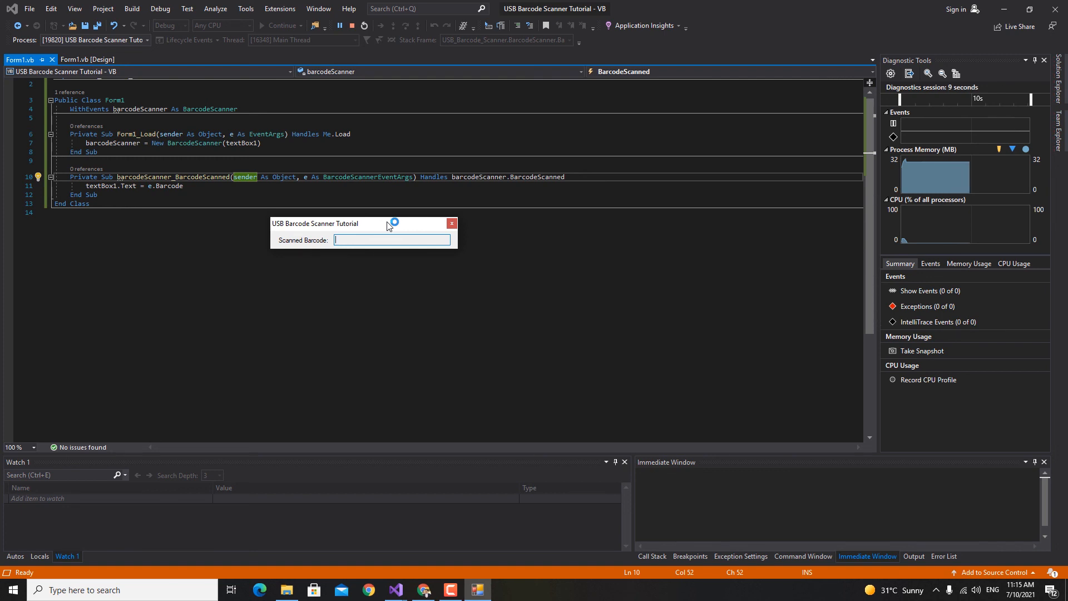
type("6224009136124")
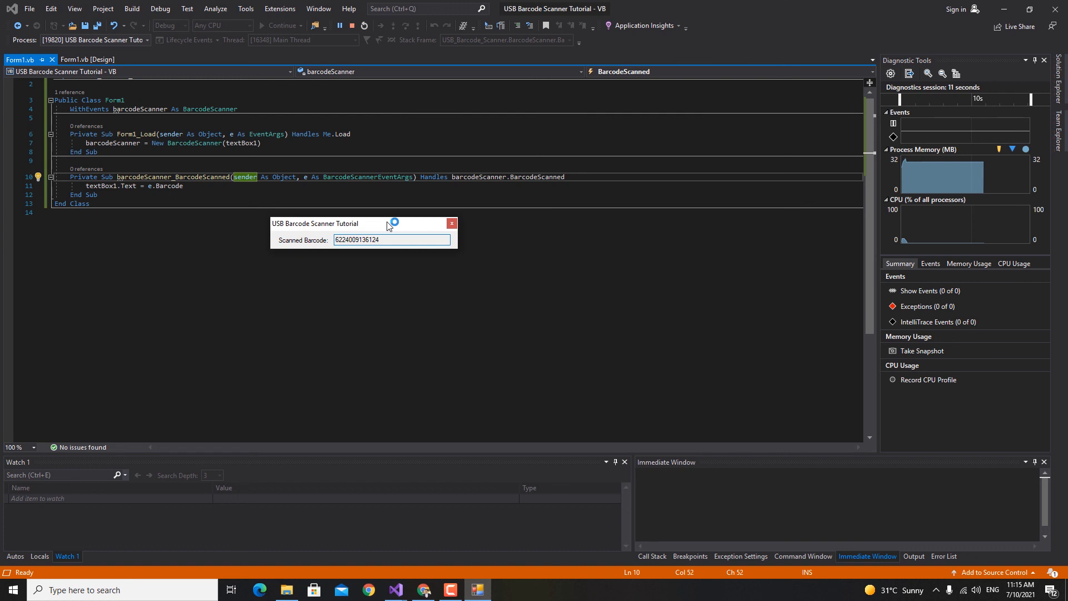
mouse_move(333, 233)
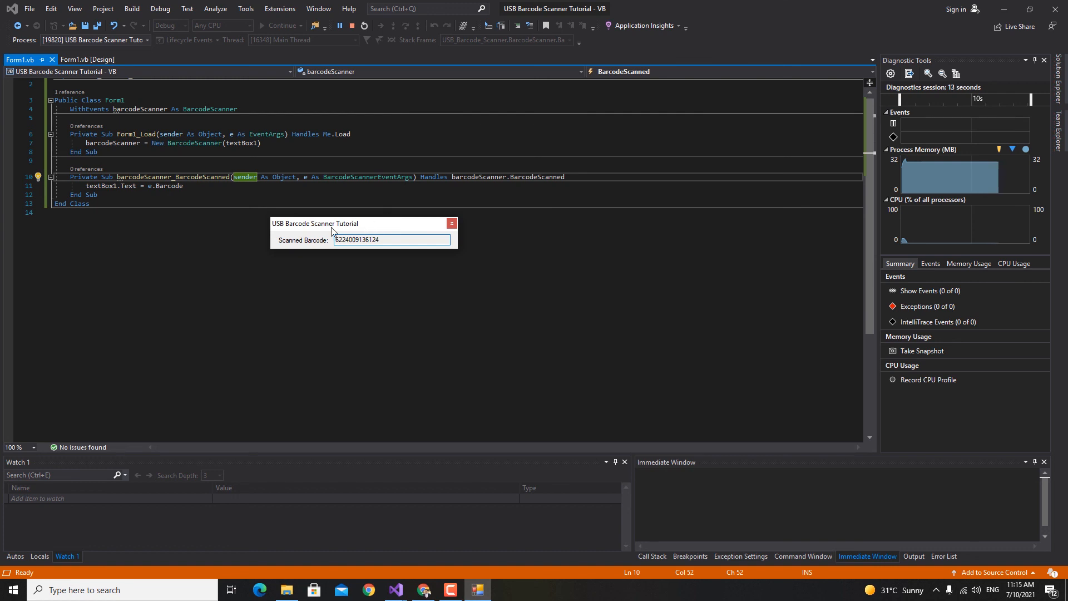
mouse_move(320, 239)
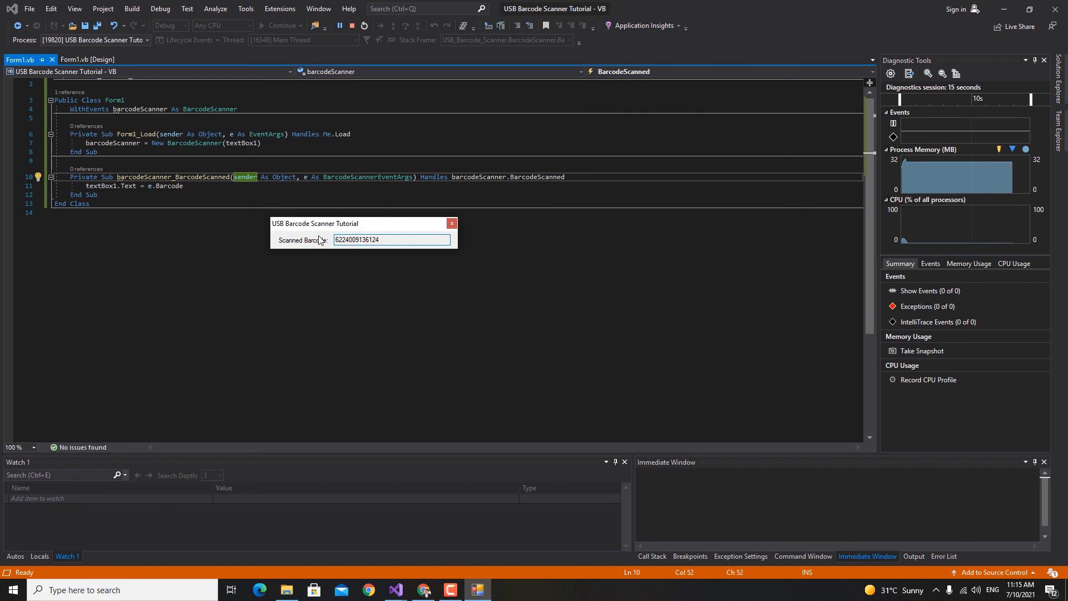